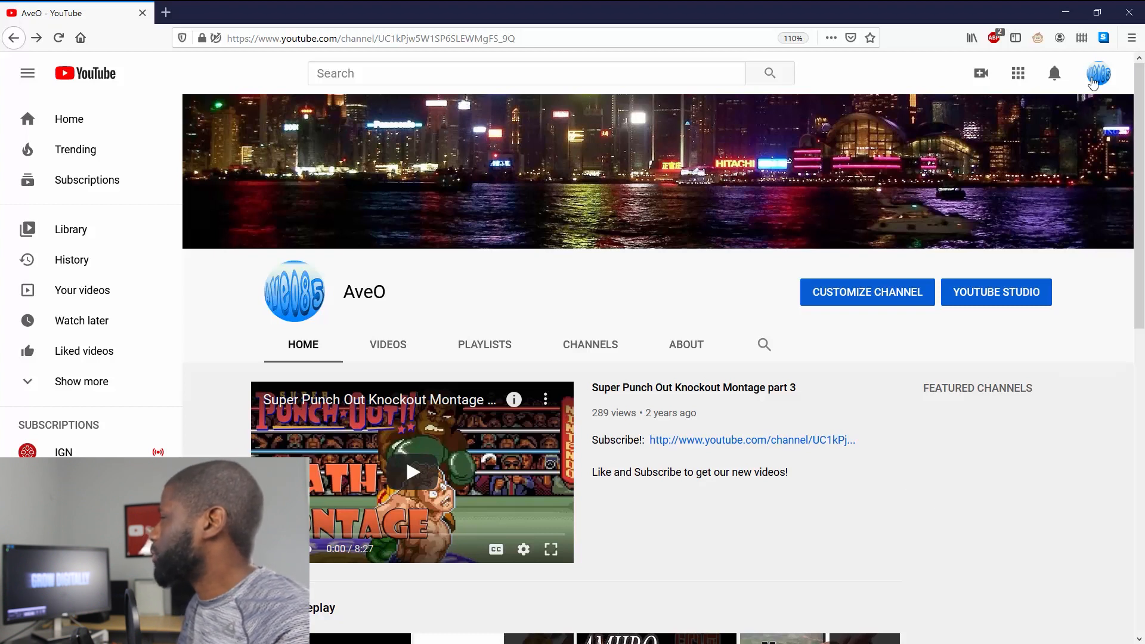
- Show the account menu from the profile avatar on the AveO channel page
{"action": "left_click", "coordinate": [1098, 73]}
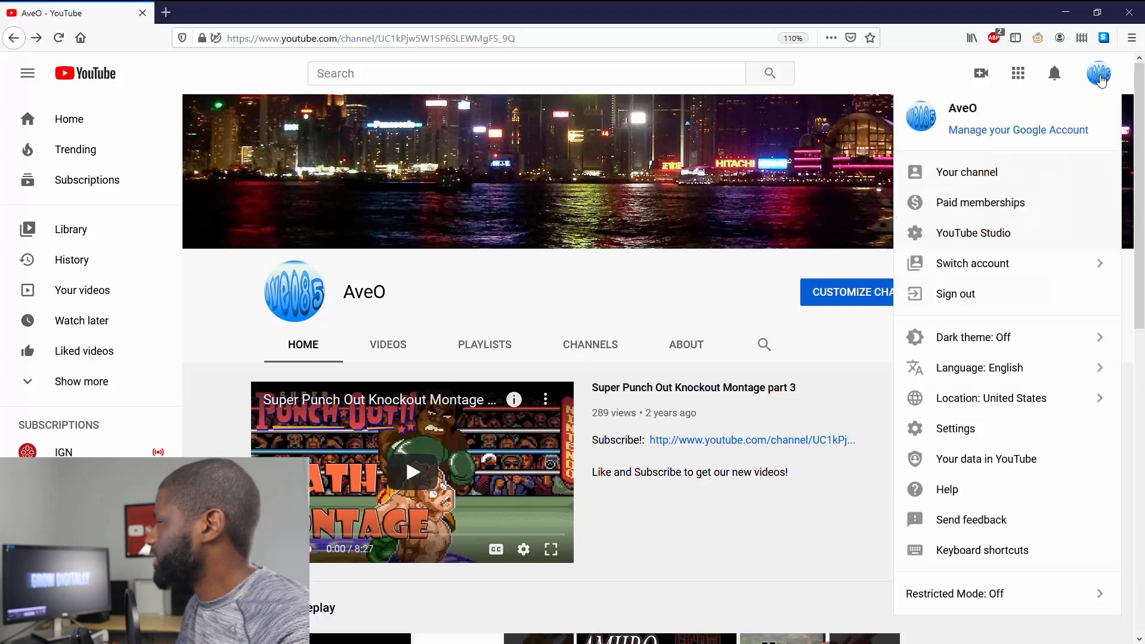
{"action": "mouse_move", "coordinate": [1099, 87]}
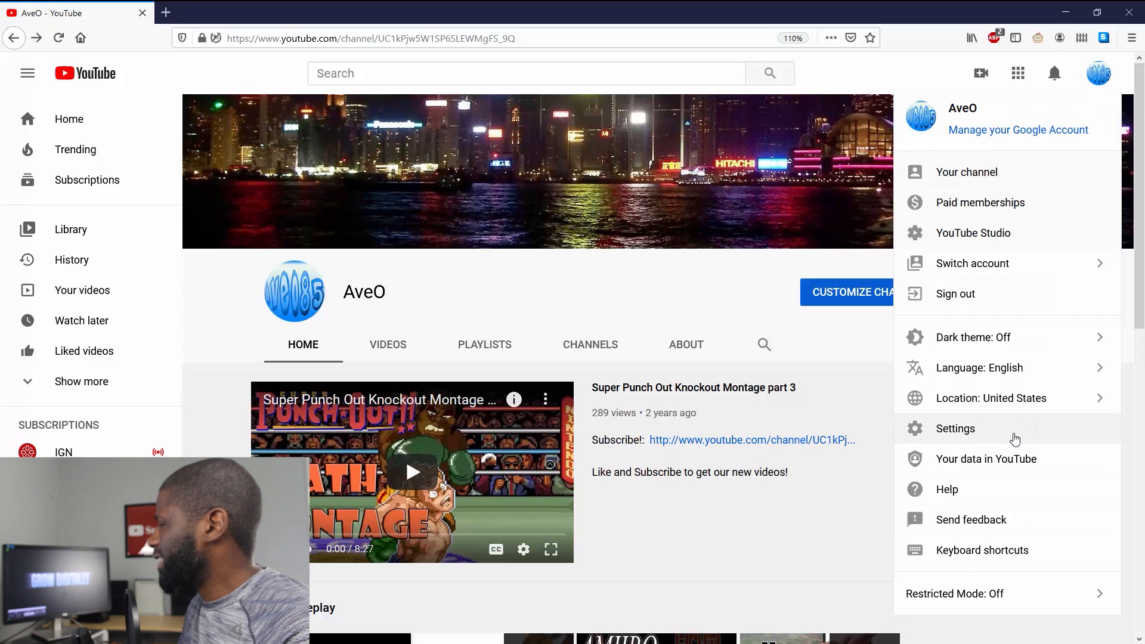
- Go to YouTube's Account settings page listing the AveO channel
{"action": "left_click", "coordinate": [954, 428]}
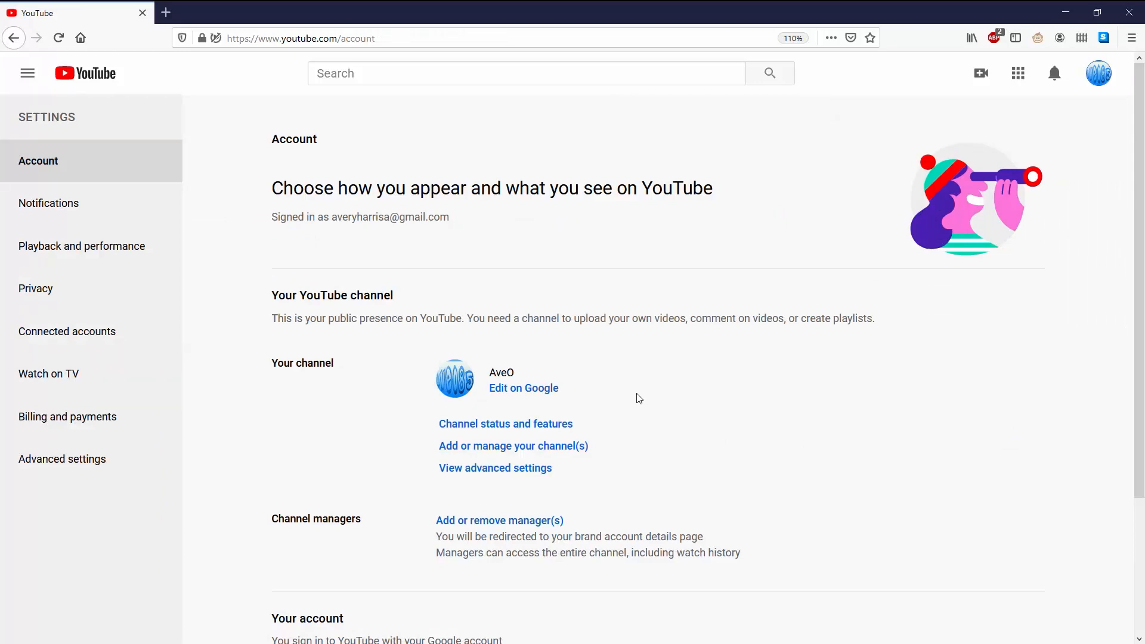
{"action": "mouse_move", "coordinate": [523, 388]}
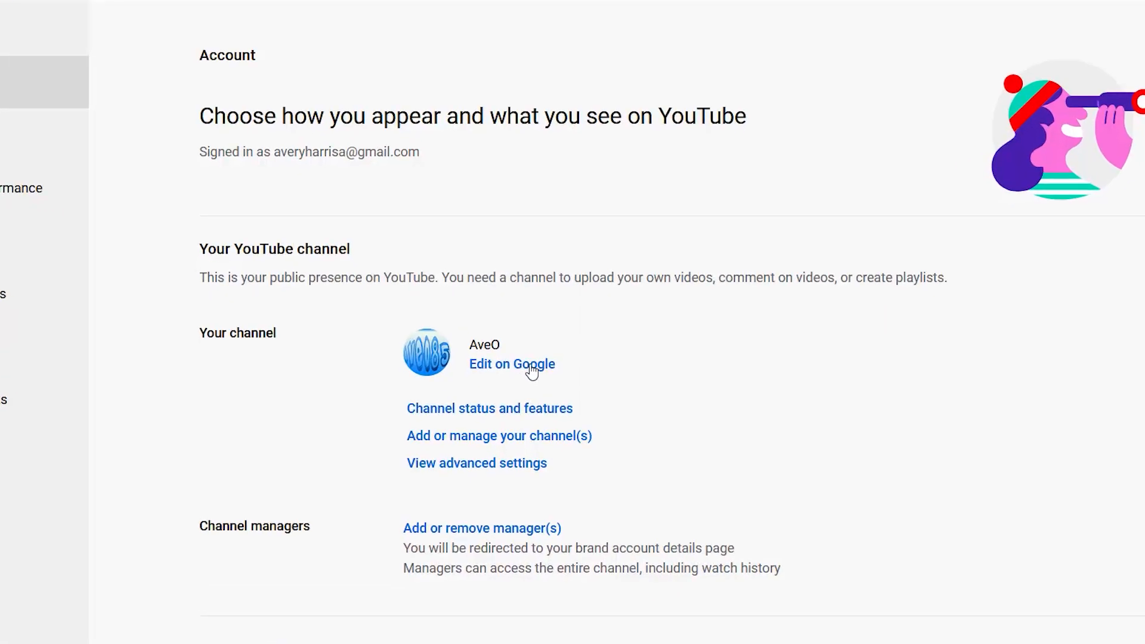
- Reach the Google profile editor via 'Edit on Google', landing on the photo picker
{"action": "left_click", "coordinate": [512, 364]}
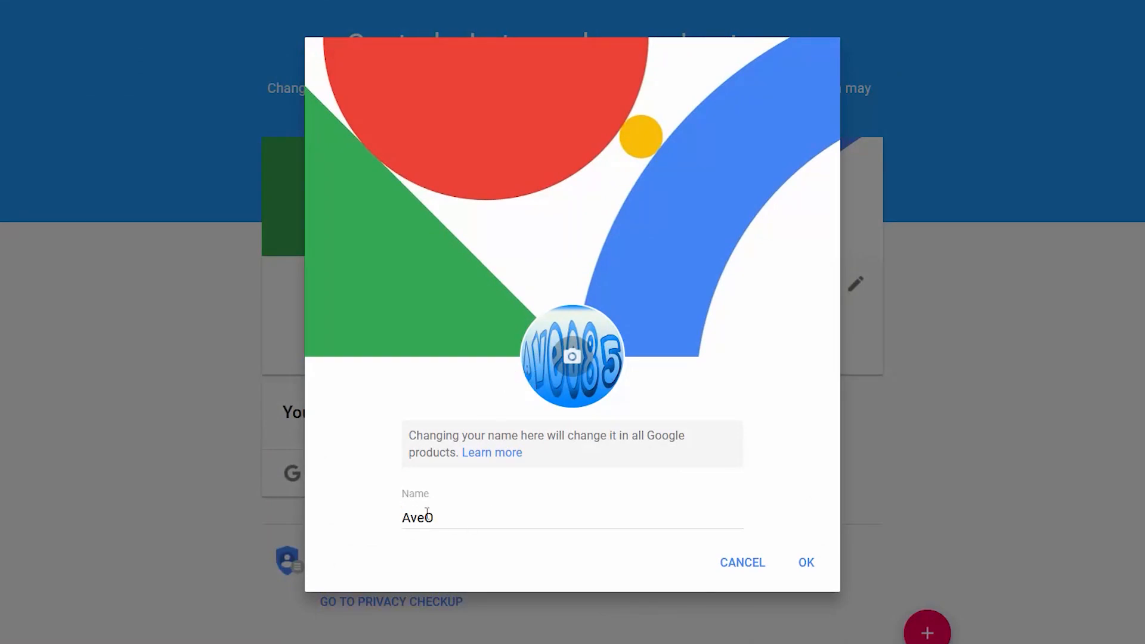
{"action": "left_click", "coordinate": [571, 356]}
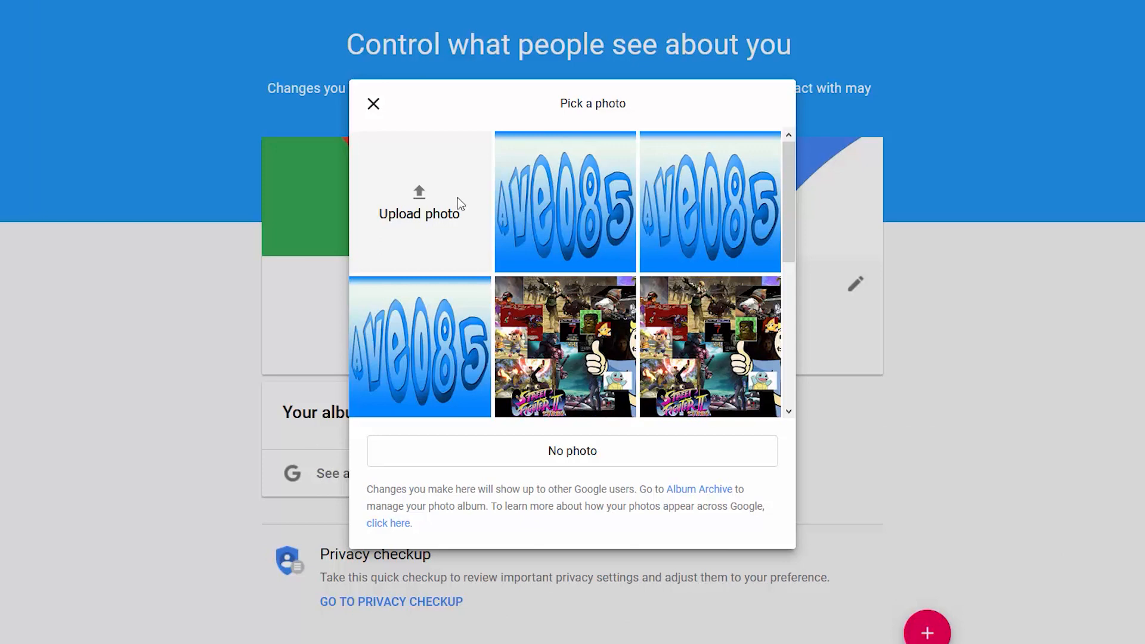
{"action": "mouse_move", "coordinate": [631, 366]}
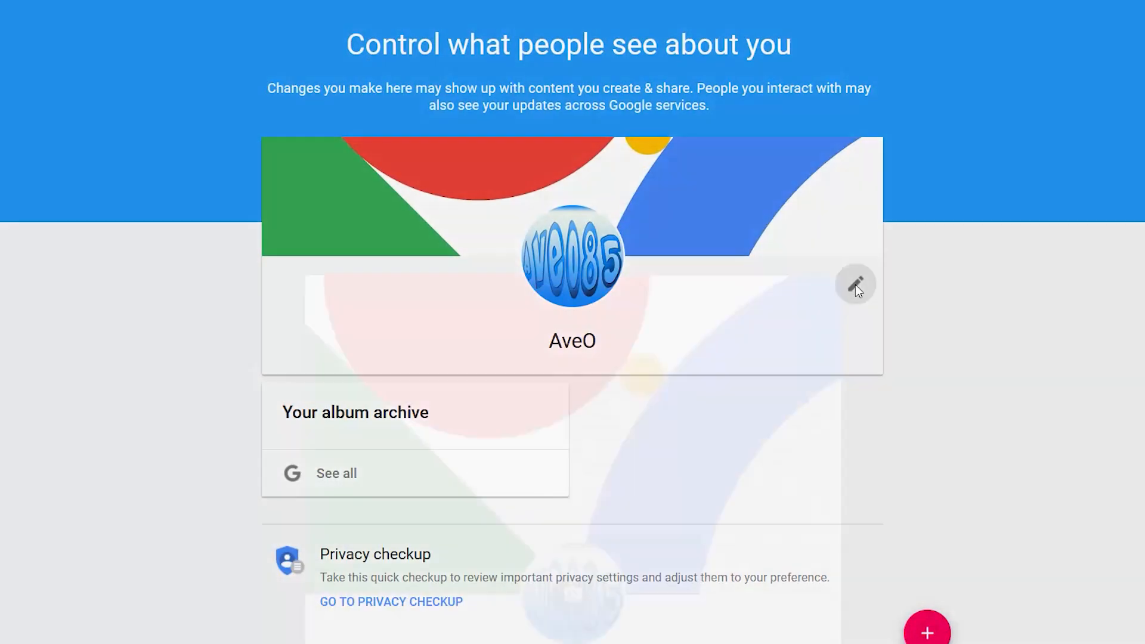
- Change the Google profile name from AveO to Ave-O by inserting a hyphen and confirm
{"action": "left_click", "coordinate": [855, 284]}
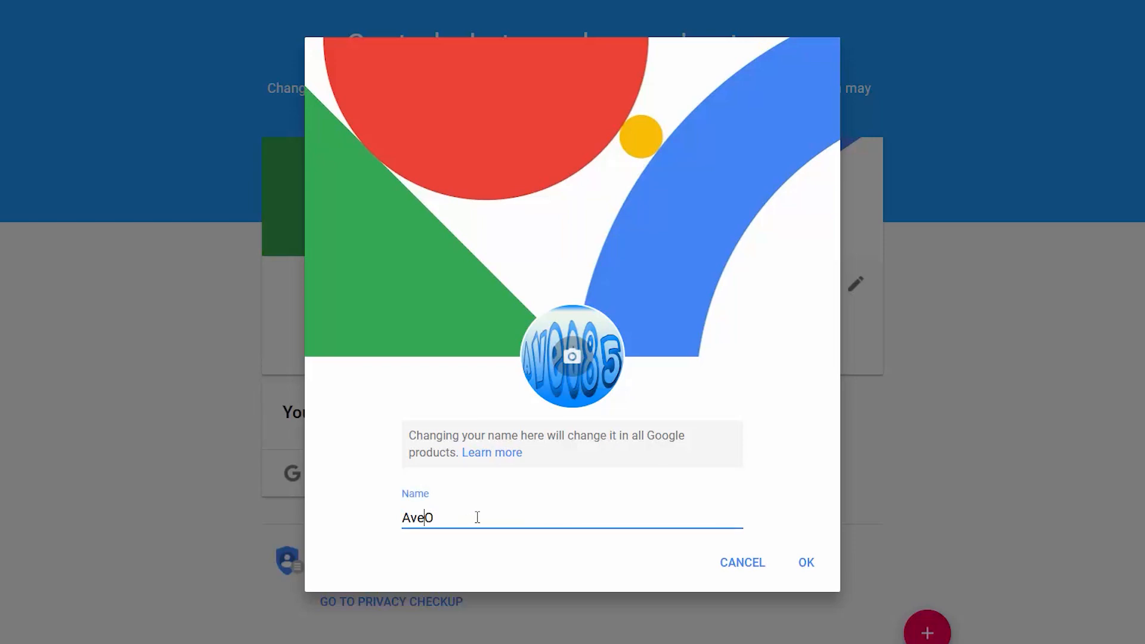
{"action": "type", "text": "-"}
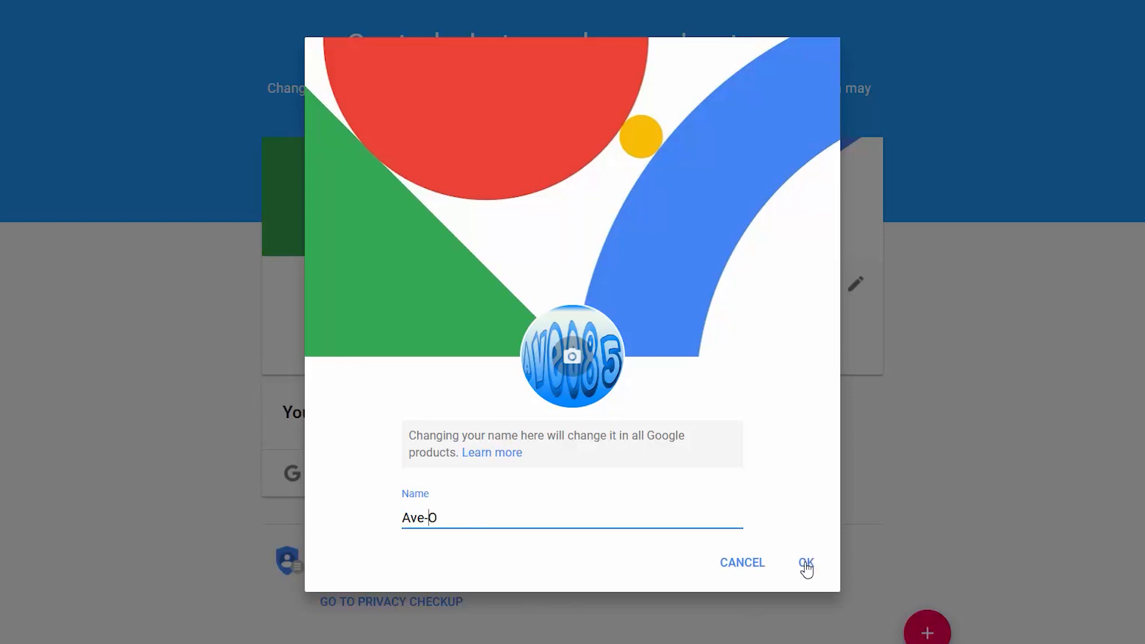
{"action": "left_click", "coordinate": [805, 561]}
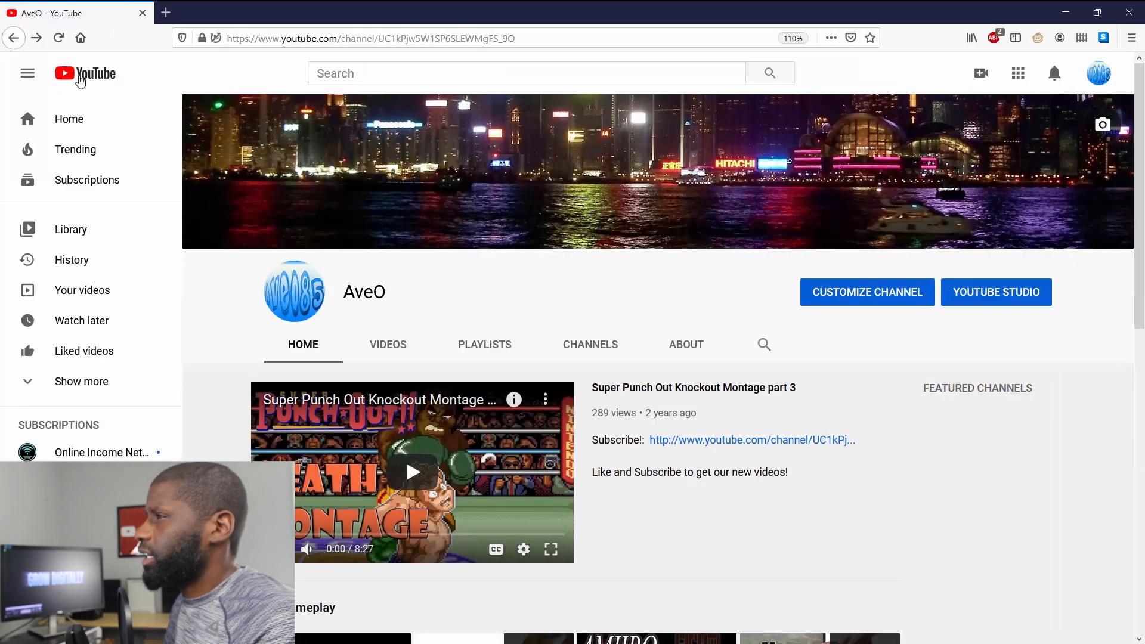
- Reload the YouTube channel page to check whether the name now reads Ave-O
{"action": "left_click", "coordinate": [57, 38]}
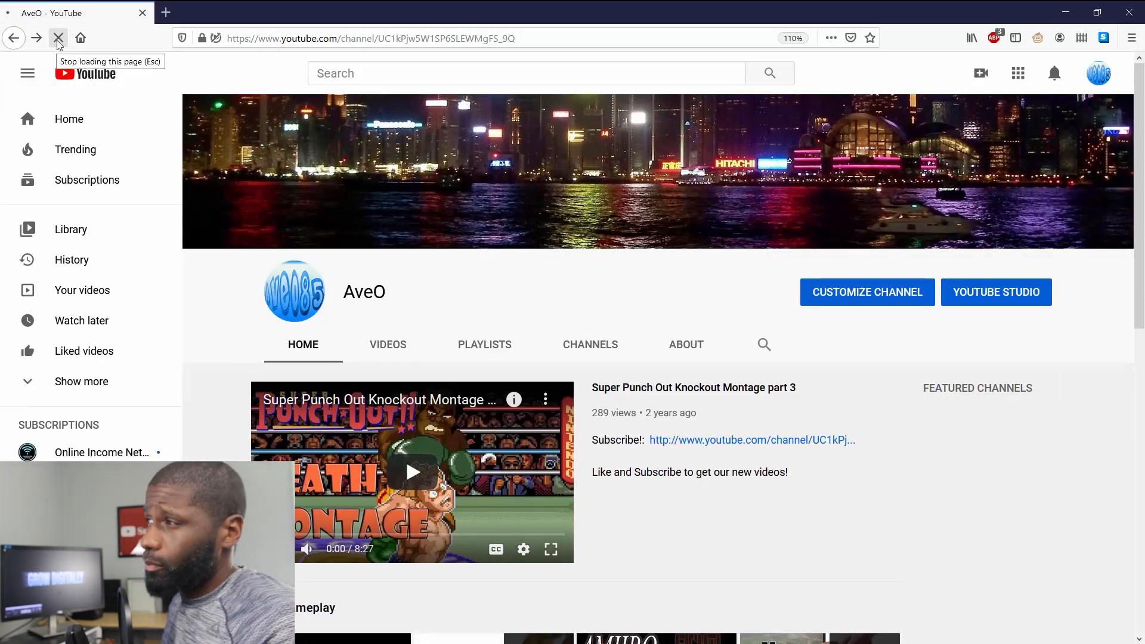